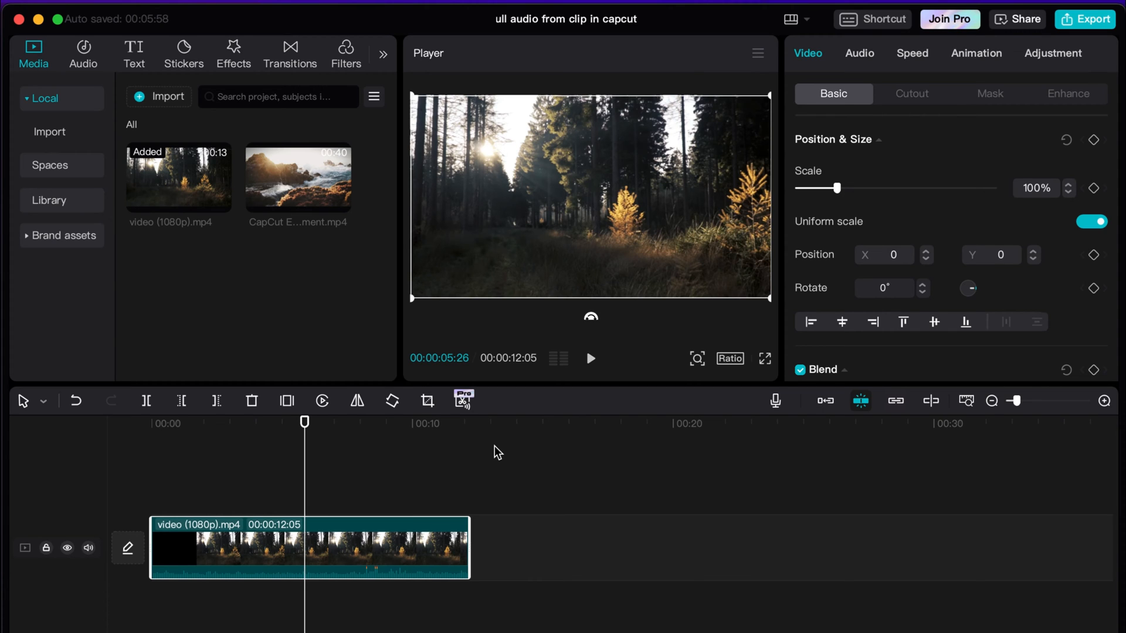
mouse_move(474, 438)
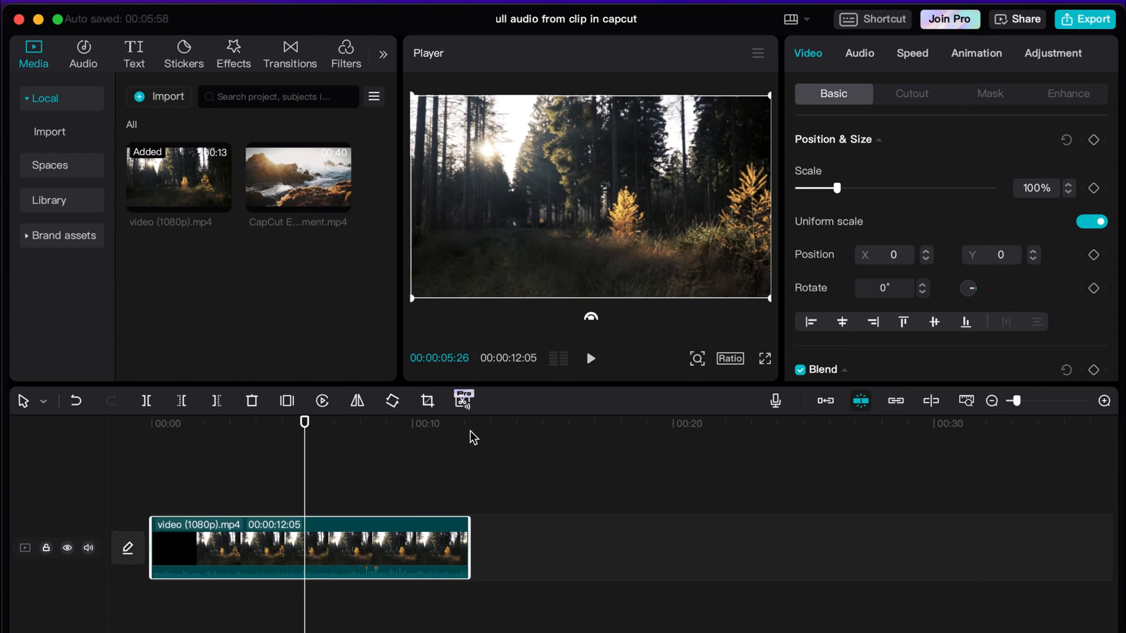
mouse_move(375, 471)
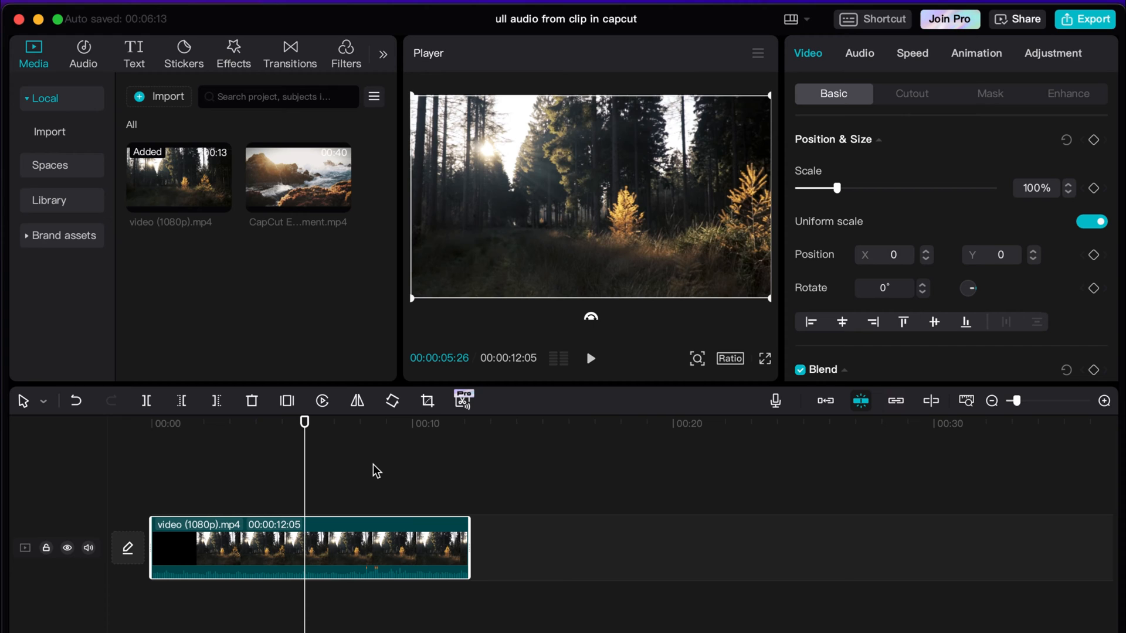
mouse_move(352, 515)
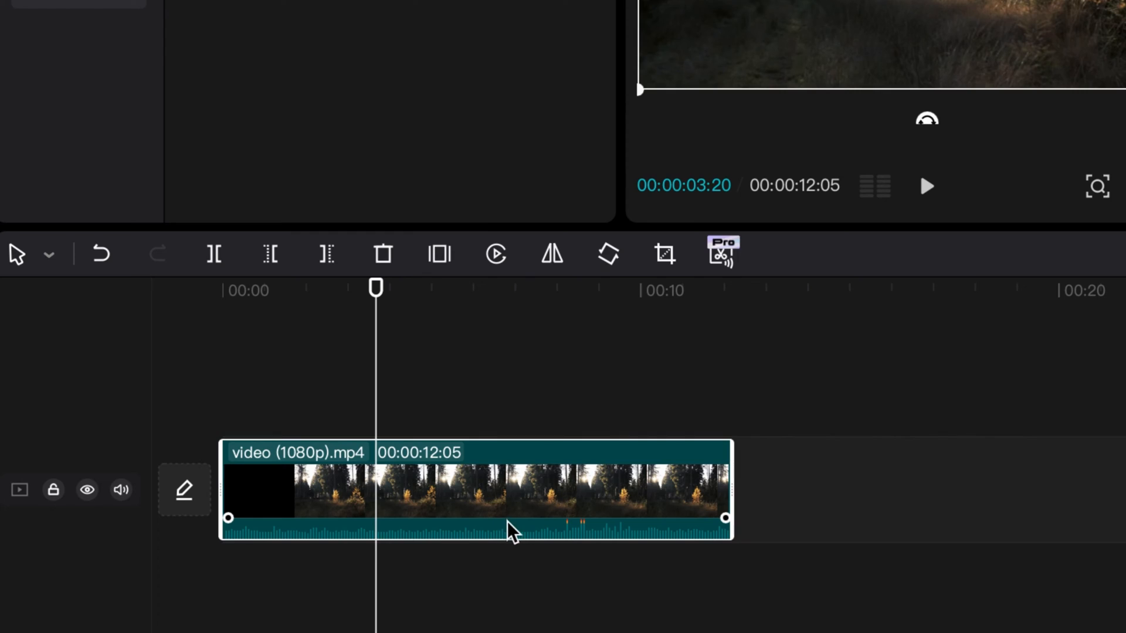
mouse_move(467, 503)
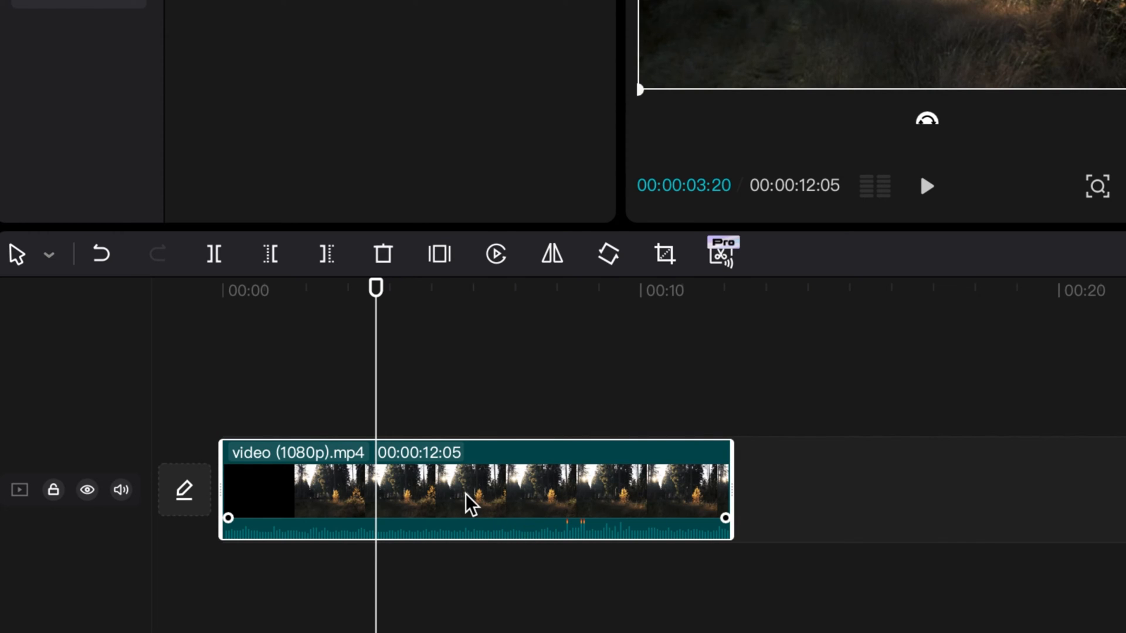
mouse_move(597, 502)
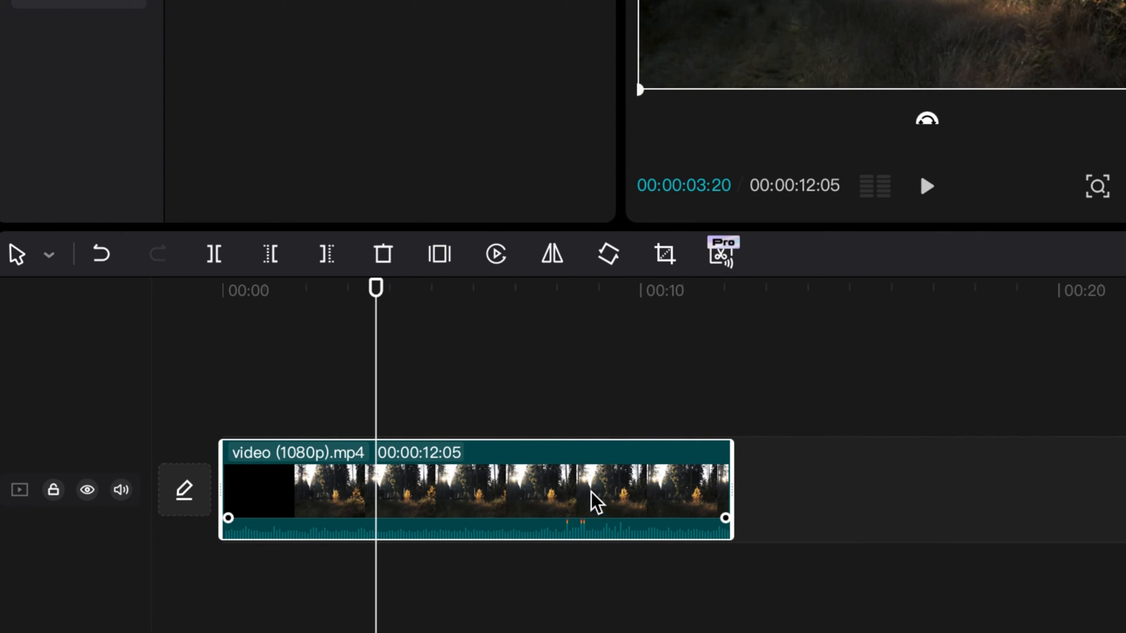
mouse_move(589, 499)
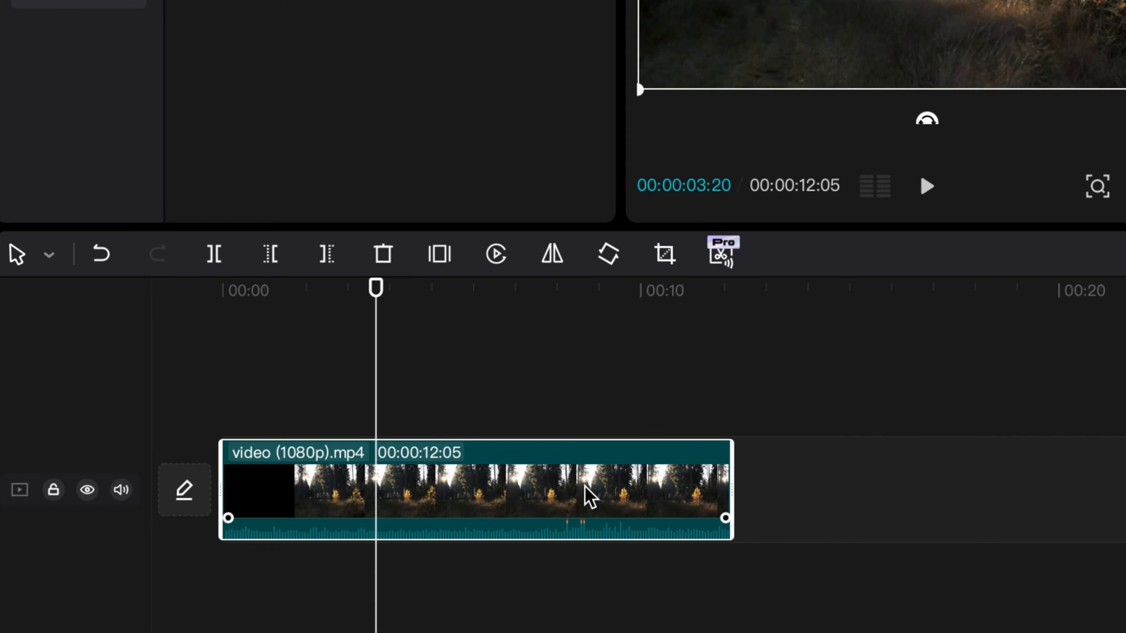
mouse_move(447, 492)
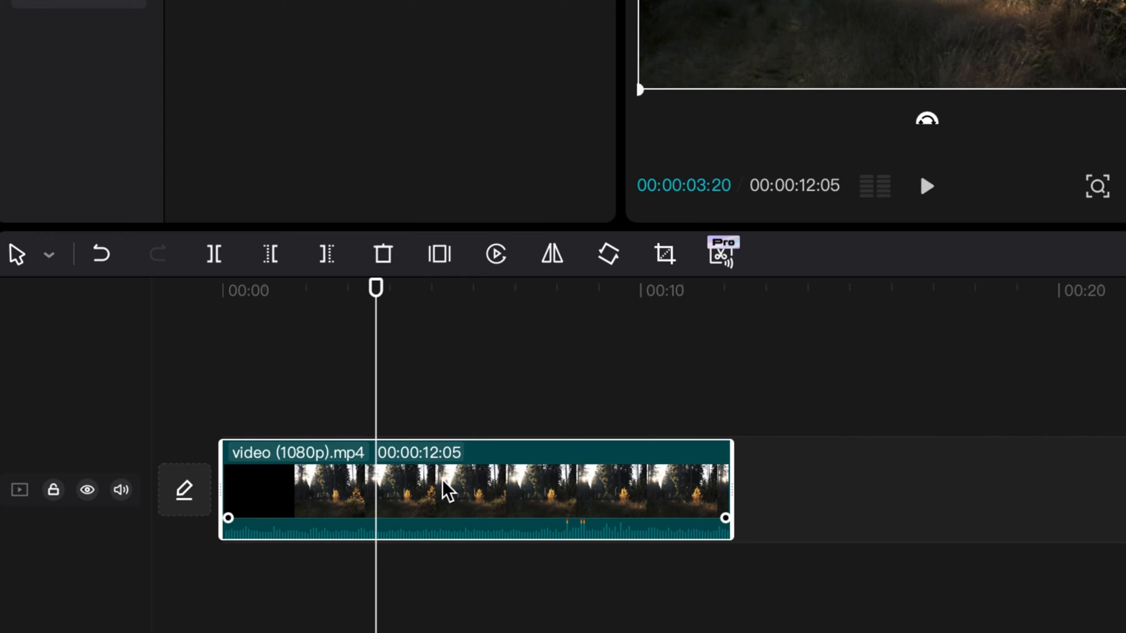
Try extracting audio from the forest clip, then open the Audio library's extracted-audio section
right_click(445, 492)
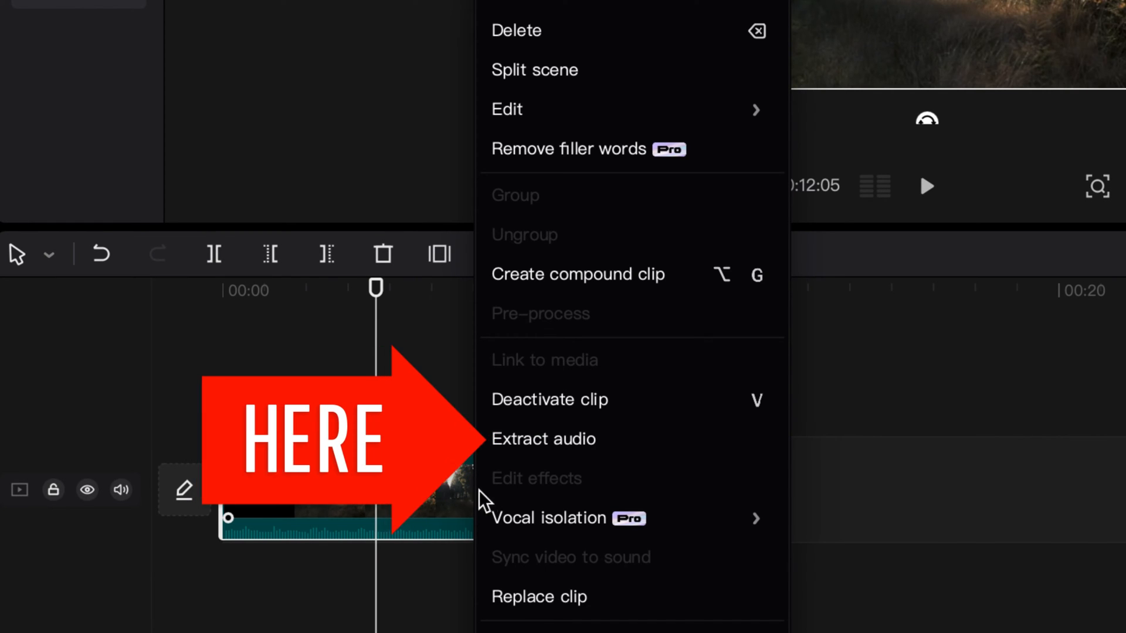
left_click(543, 439)
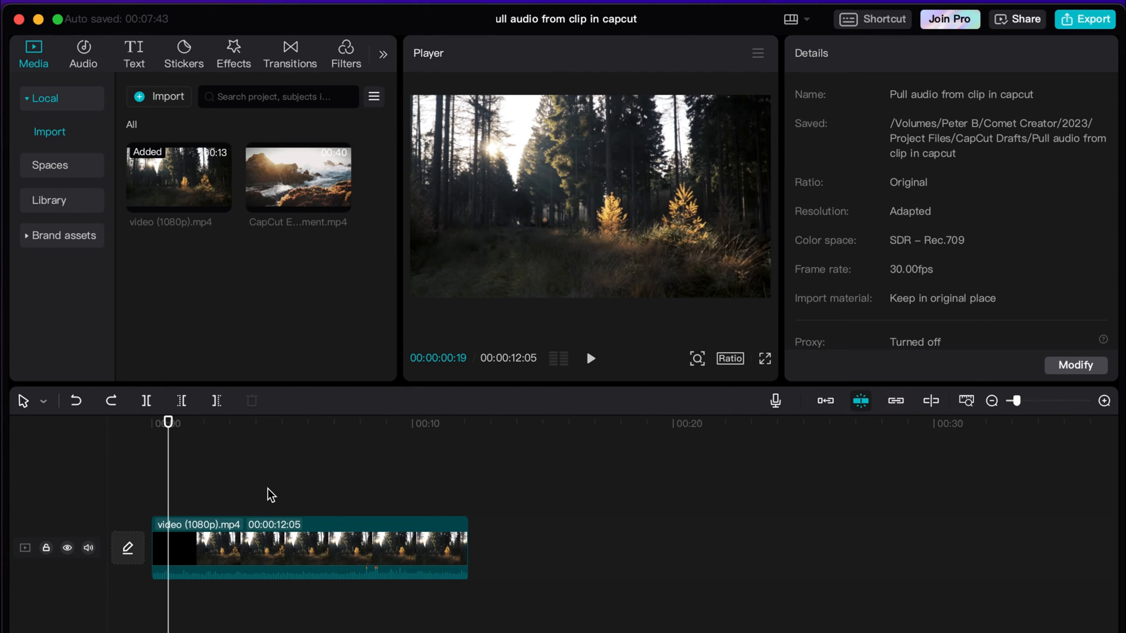
mouse_move(286, 478)
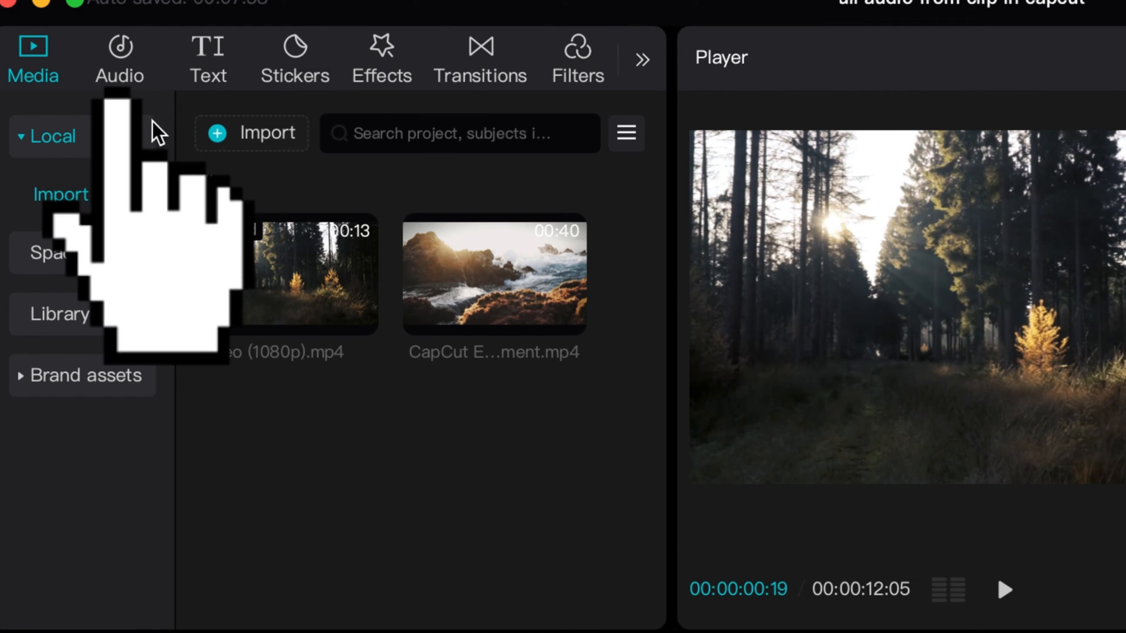
left_click(119, 58)
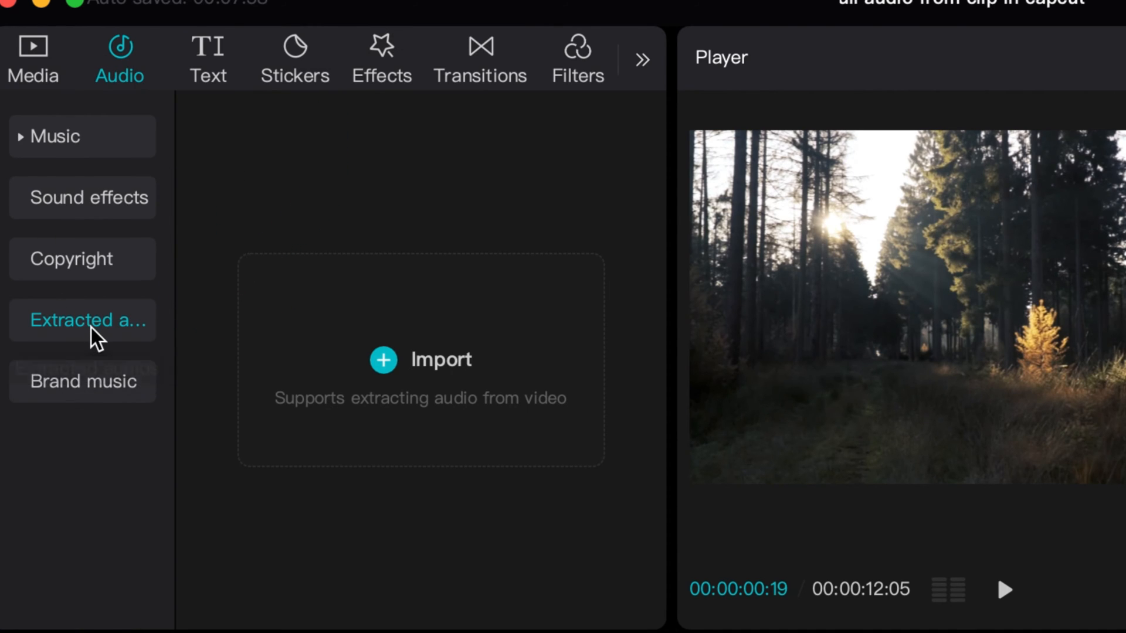
mouse_move(148, 326)
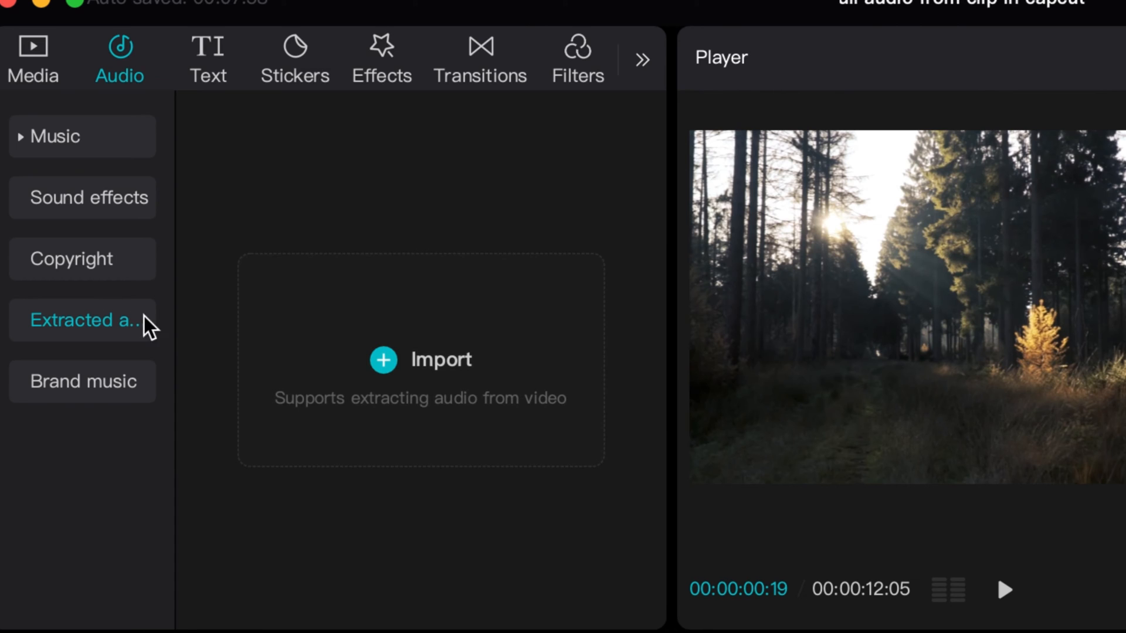
mouse_move(223, 358)
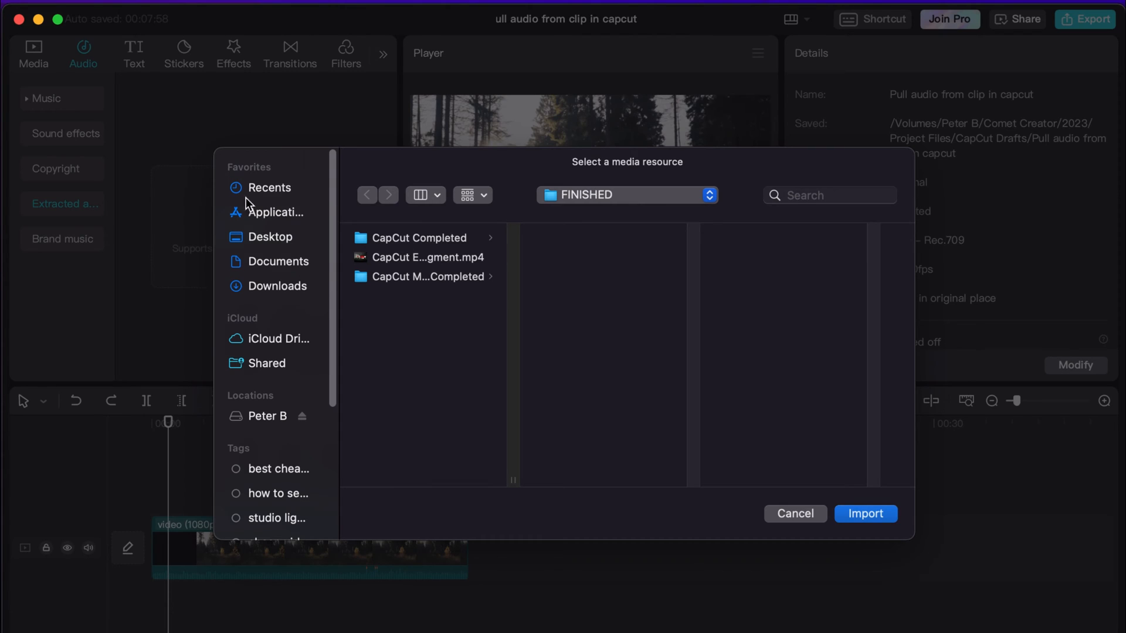
mouse_move(418, 264)
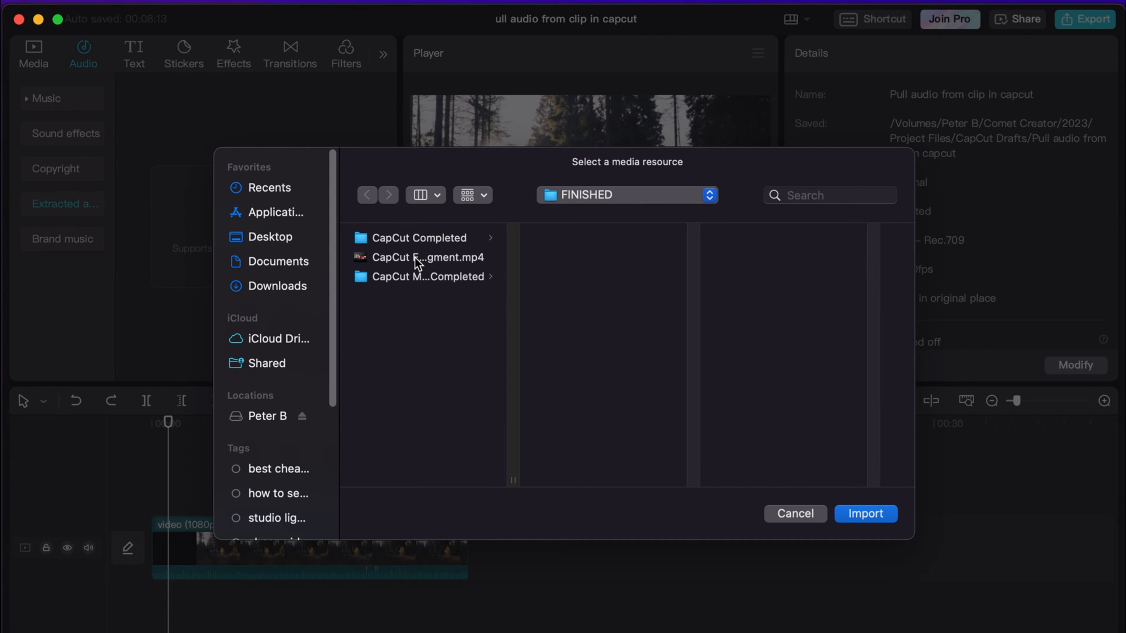
Import video (1080p).mp4 from the Desktop to extract its audio
left_click(272, 237)
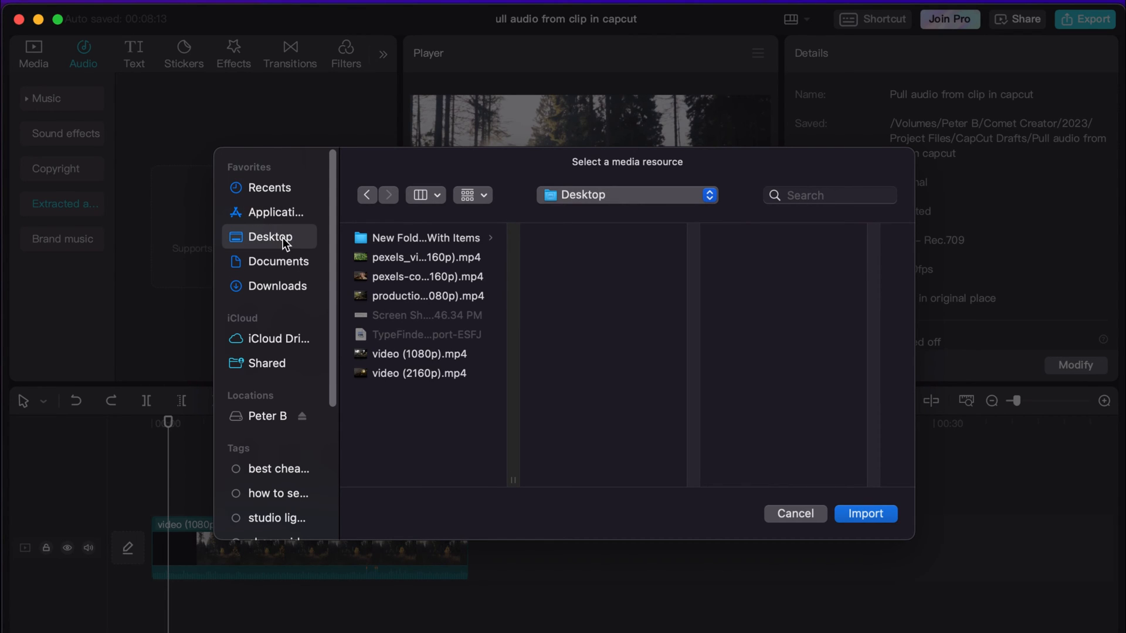
left_click(419, 373)
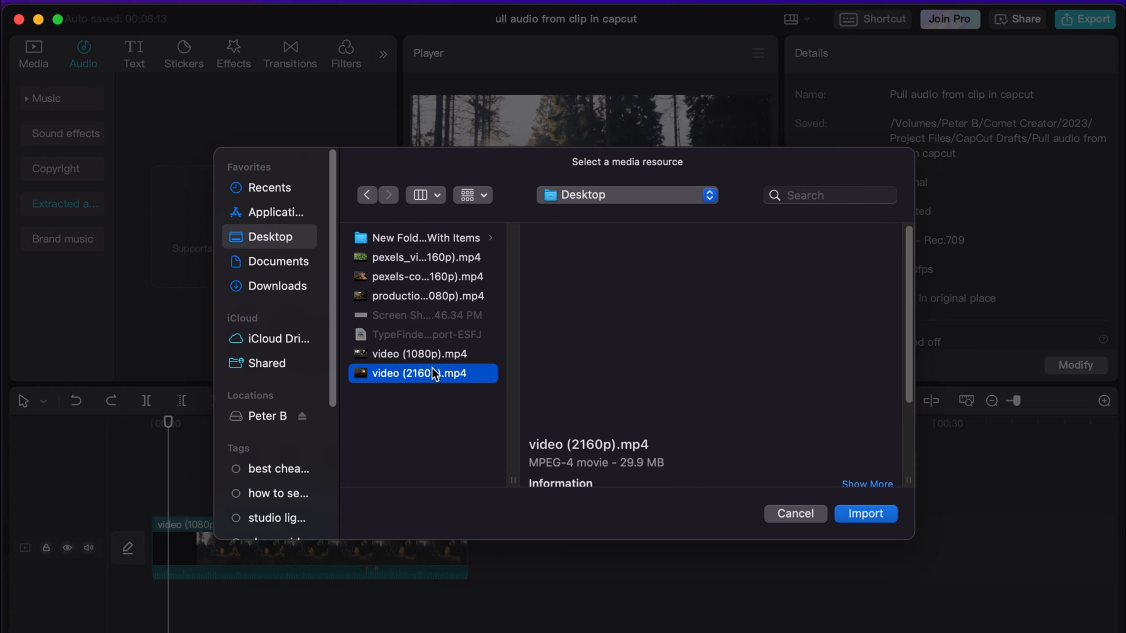
left_click(420, 353)
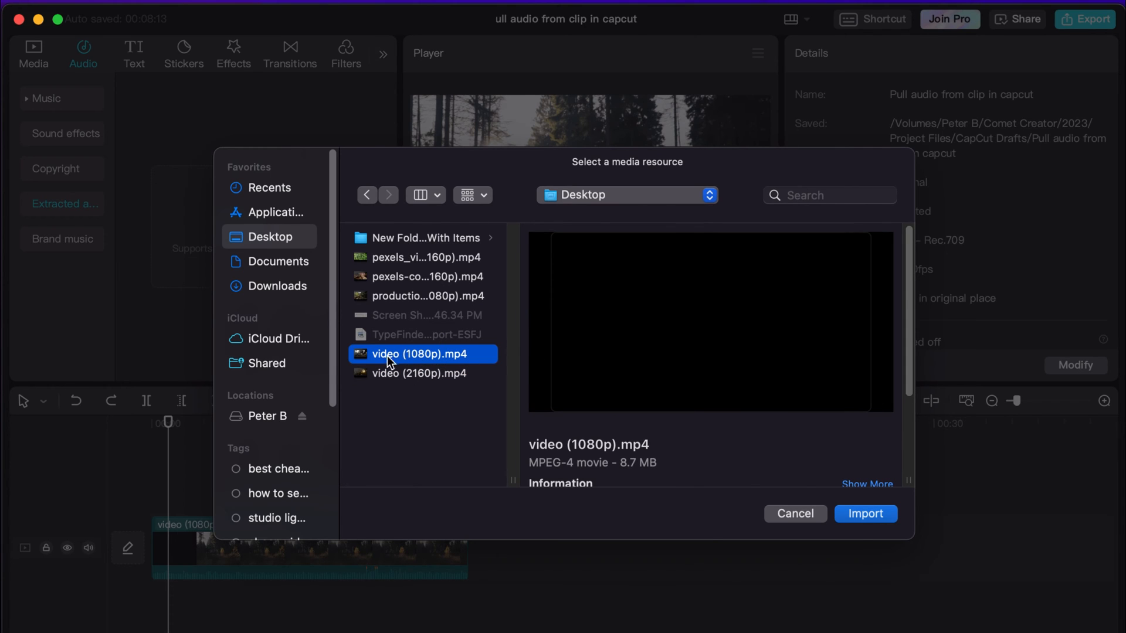
mouse_move(733, 457)
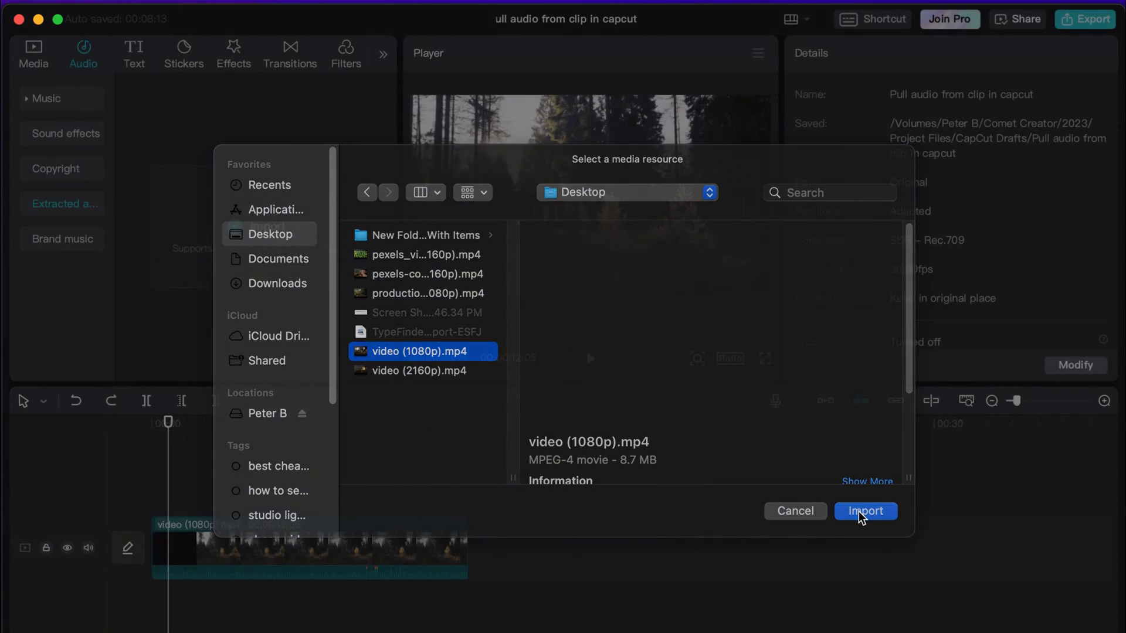
left_click(866, 511)
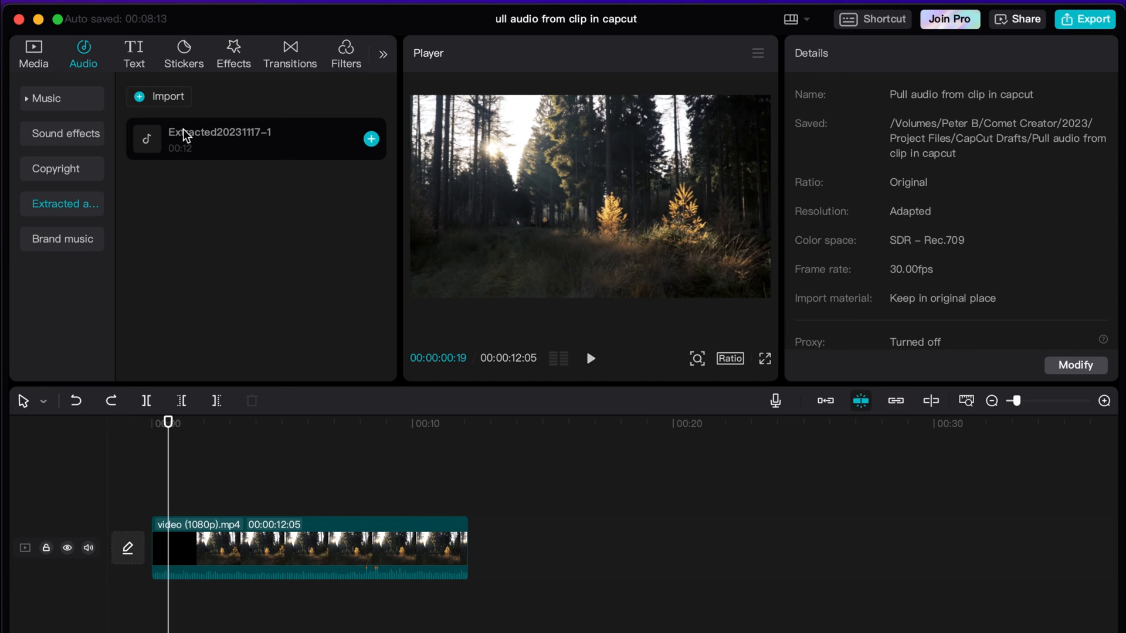
Add Extracted20231117-1 to the timeline and select the new audio clip
left_click(251, 138)
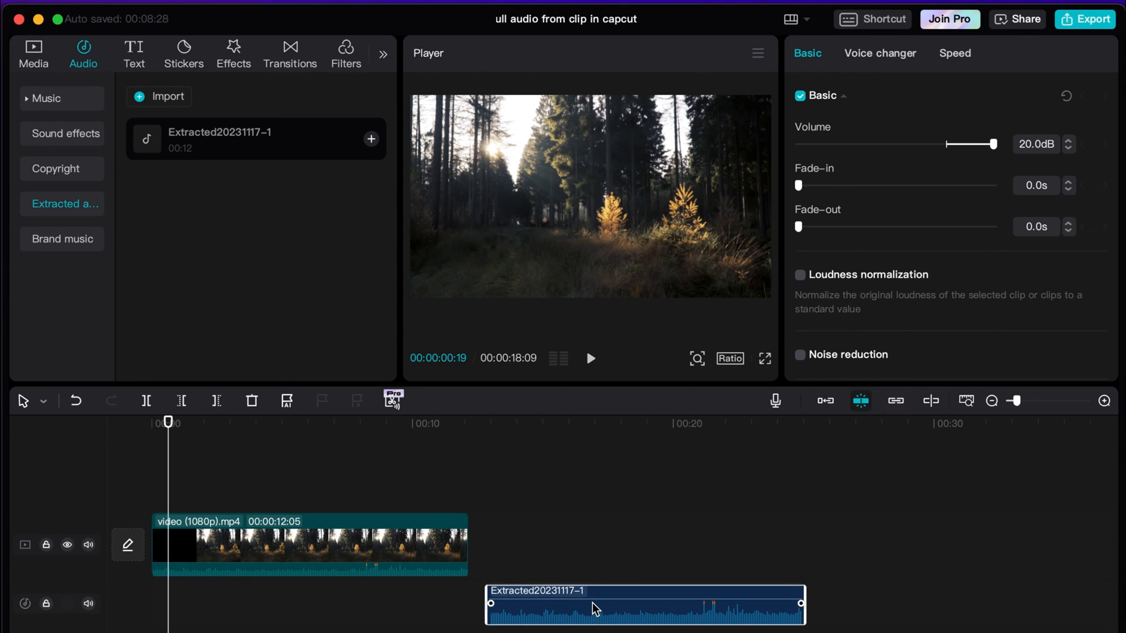
left_click(309, 544)
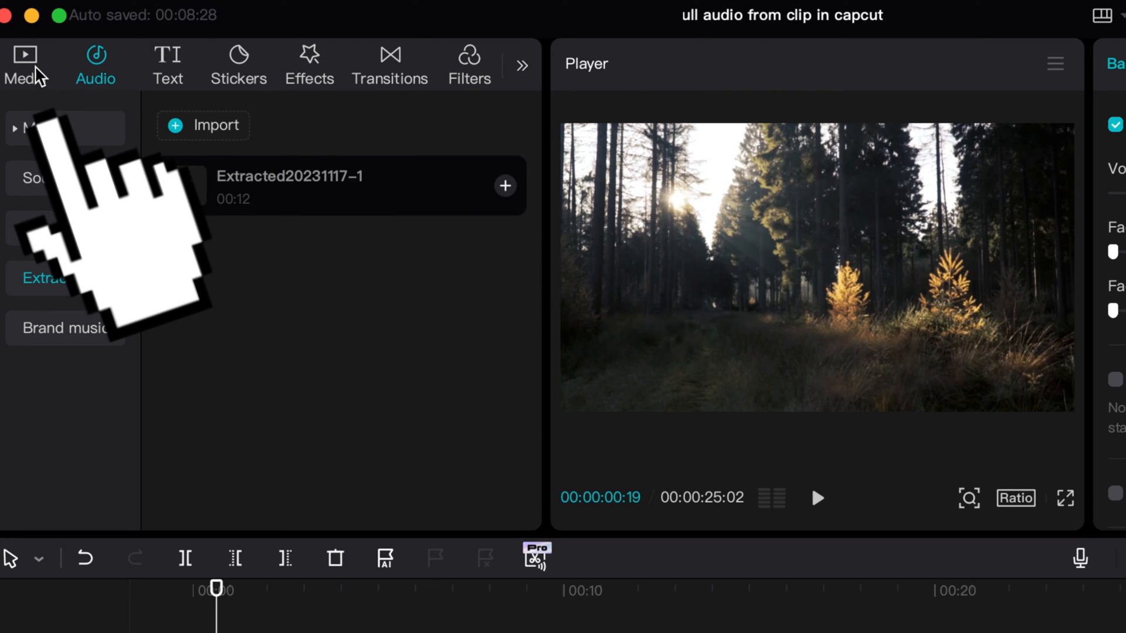
Return to the Media library and align the audio clip at 00:00 under the video
left_click(24, 65)
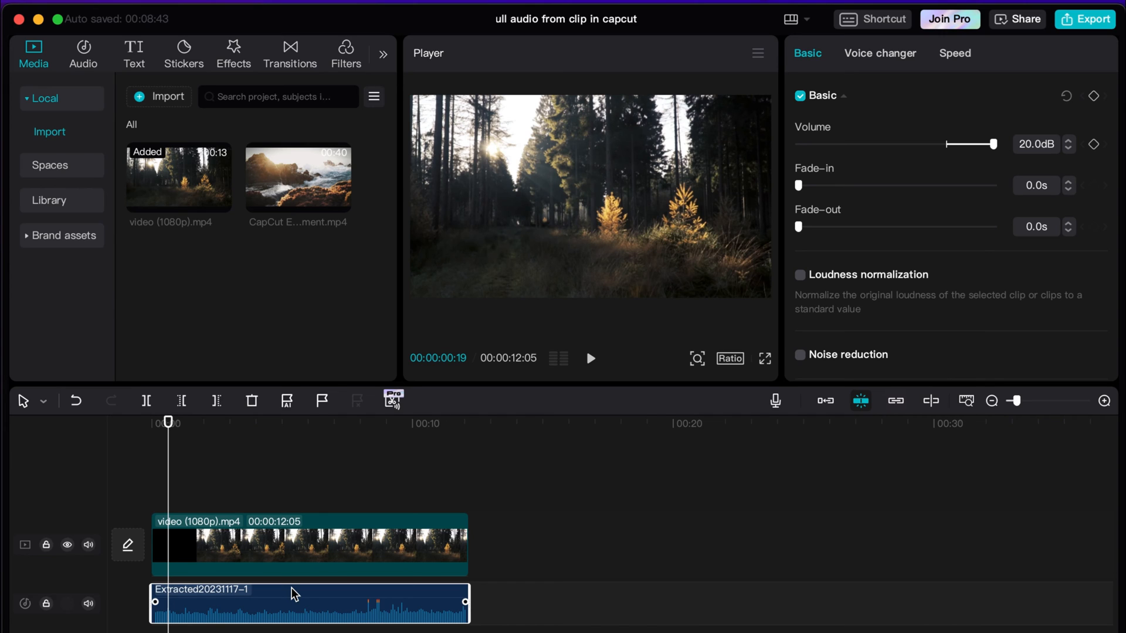
left_click(345, 546)
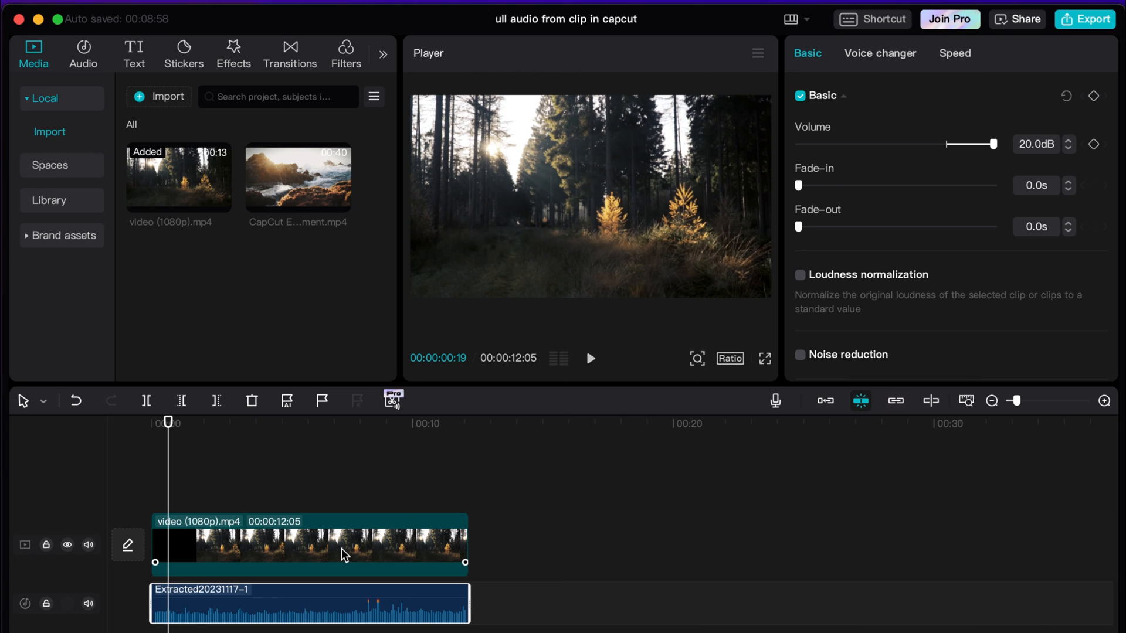
mouse_move(441, 495)
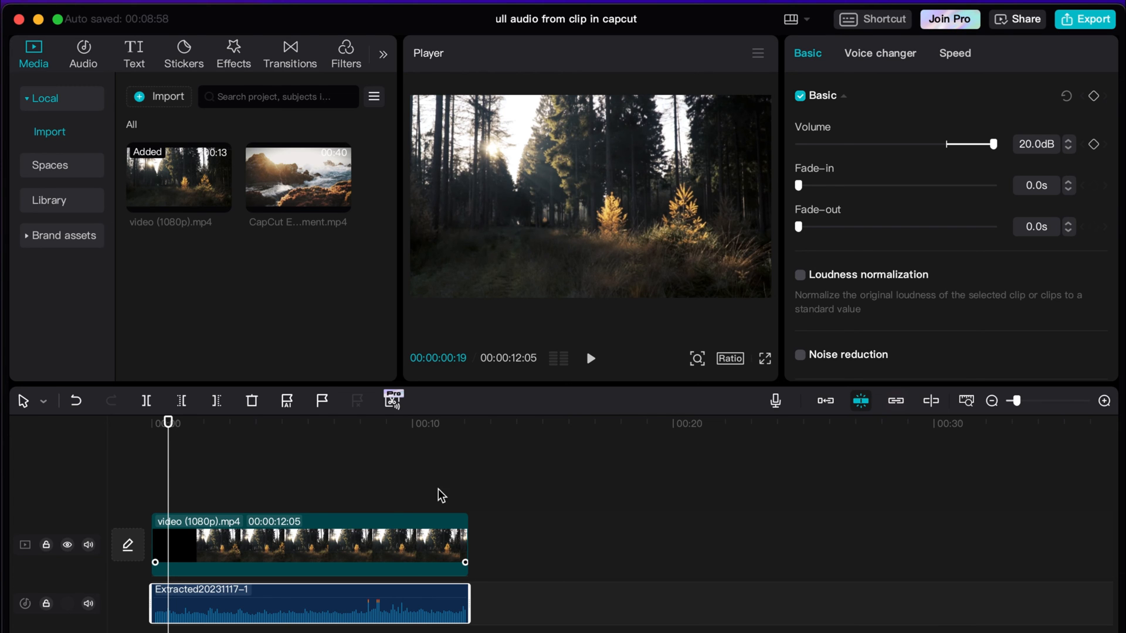